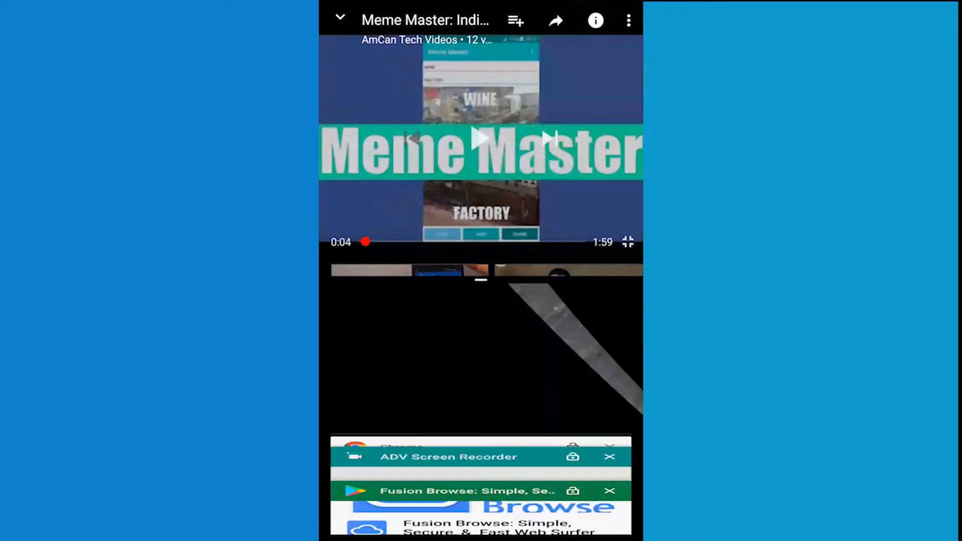
# Pair the Play Store card with the paused YouTube video in split-screen and browse its page.
pyautogui.click(476, 491)
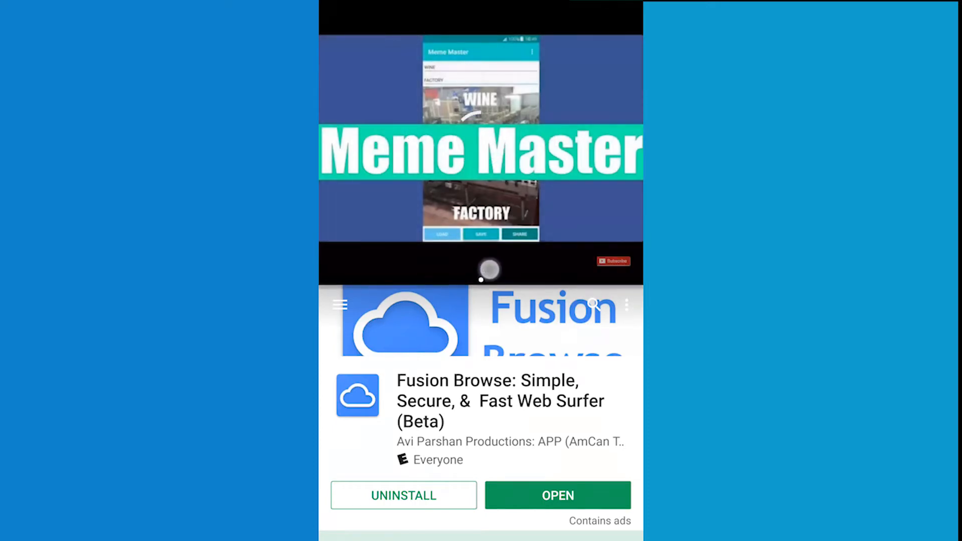
pyautogui.scroll(-3)
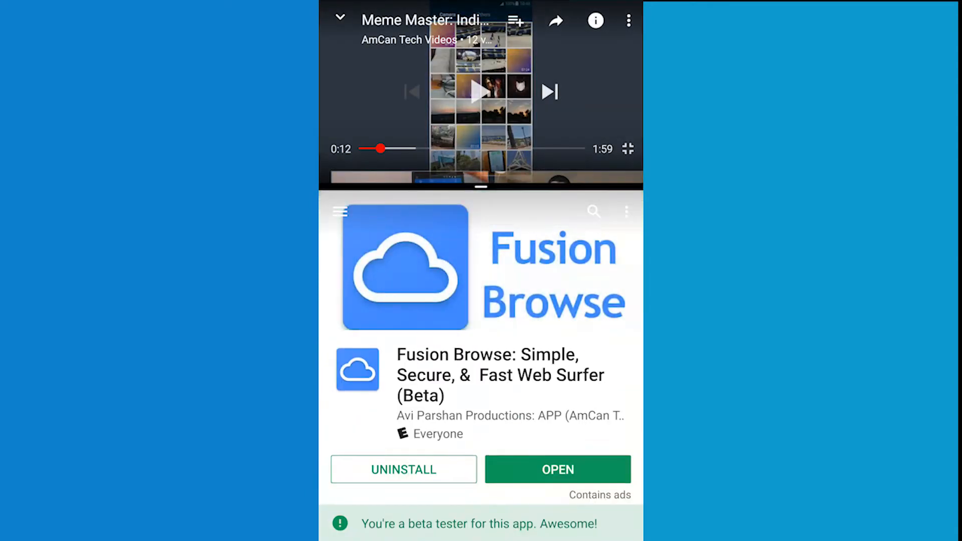
pyautogui.click(557, 469)
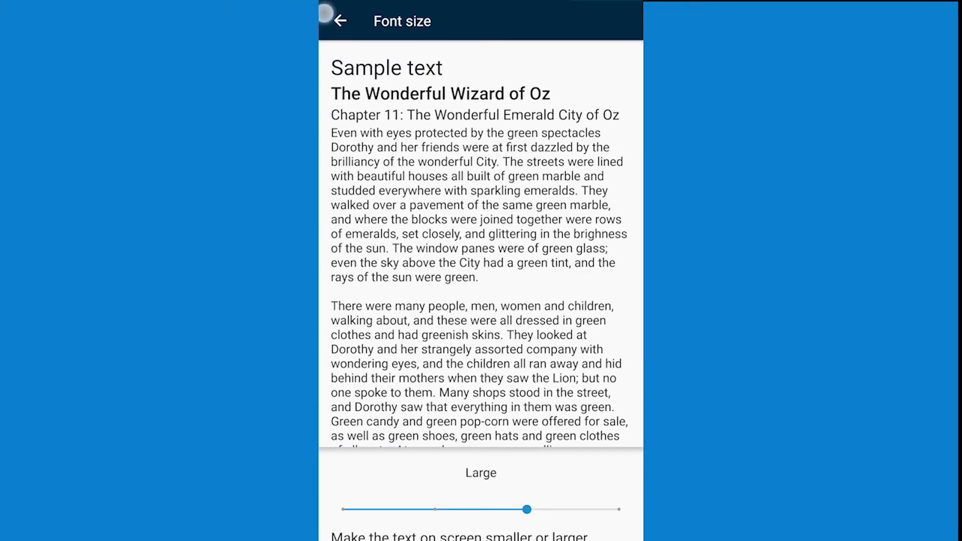
# Leave Font size and go to the Display size setting in the Display list.
pyautogui.click(343, 21)
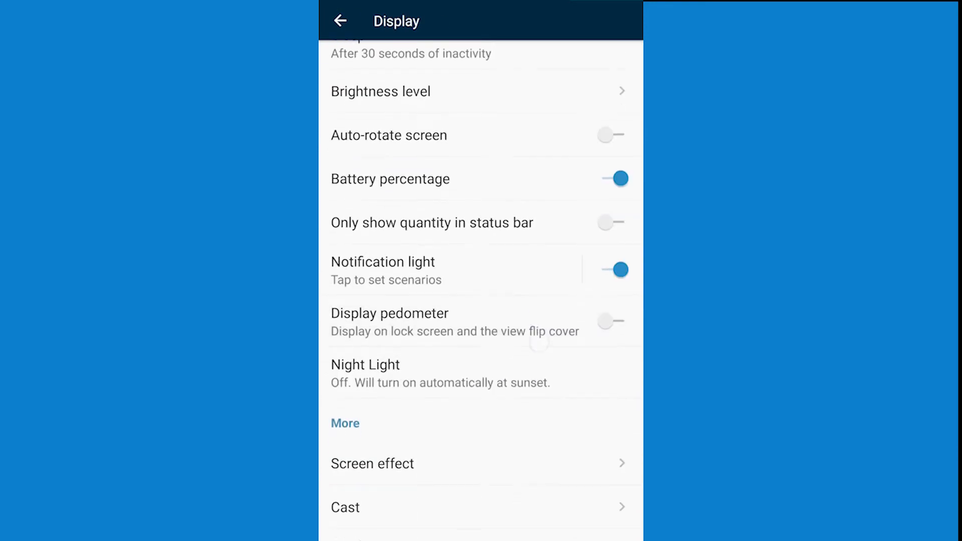
pyautogui.scroll(-3)
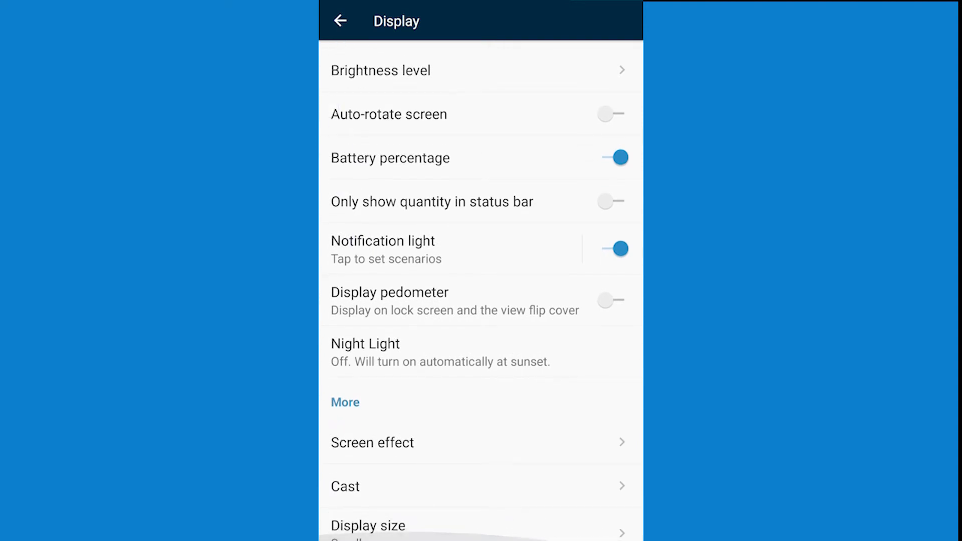
pyautogui.click(368, 525)
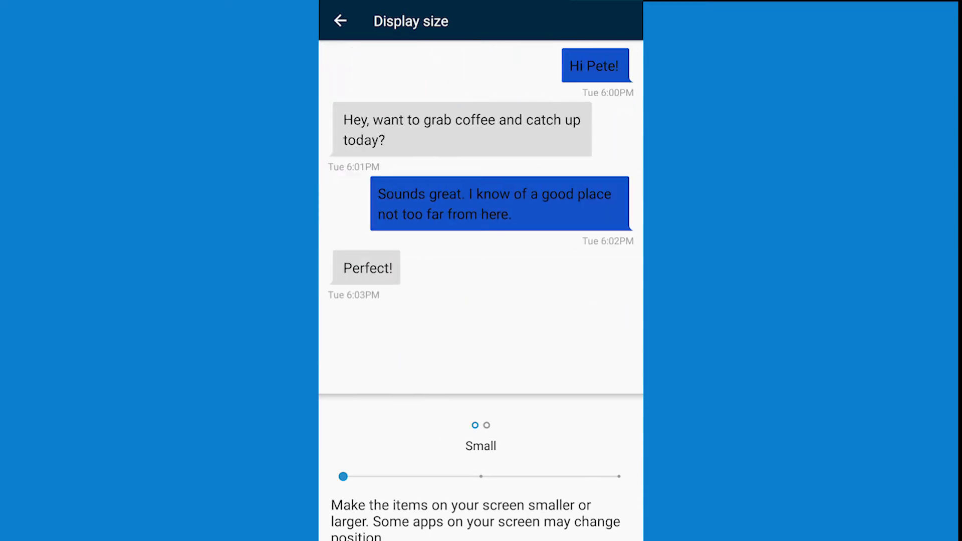
# Move the Display size slider from Small to the middle Default position.
pyautogui.moveTo(343, 476); pyautogui.dragTo(481, 460)
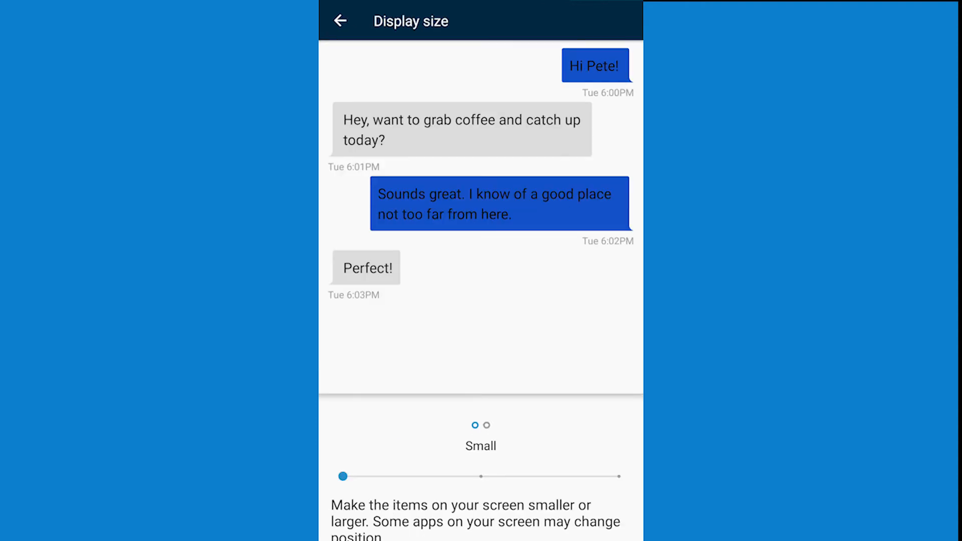
pyautogui.moveTo(343, 476); pyautogui.dragTo(481, 461)
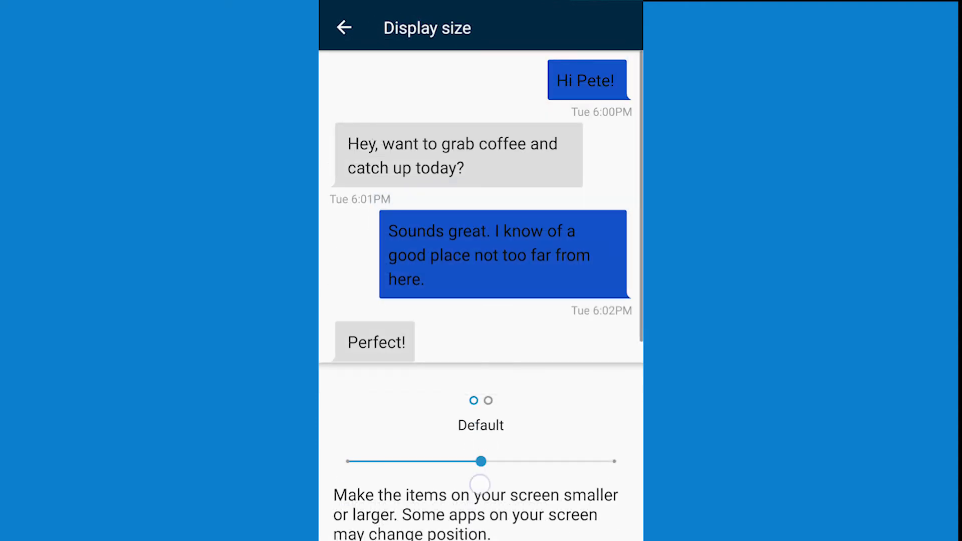
# Return from recents to Display size and set the slider back to Small.
pyautogui.press('recent_apps')
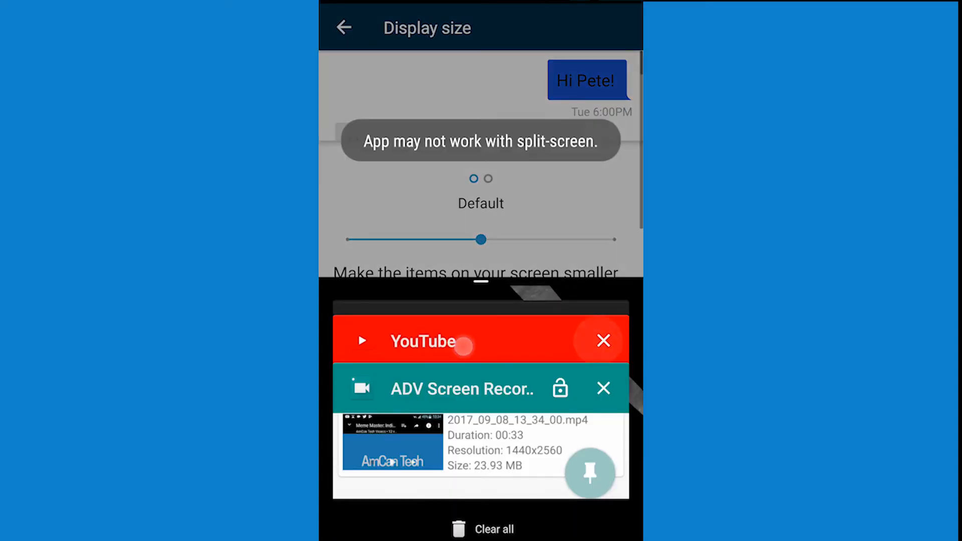
pyautogui.click(462, 341)
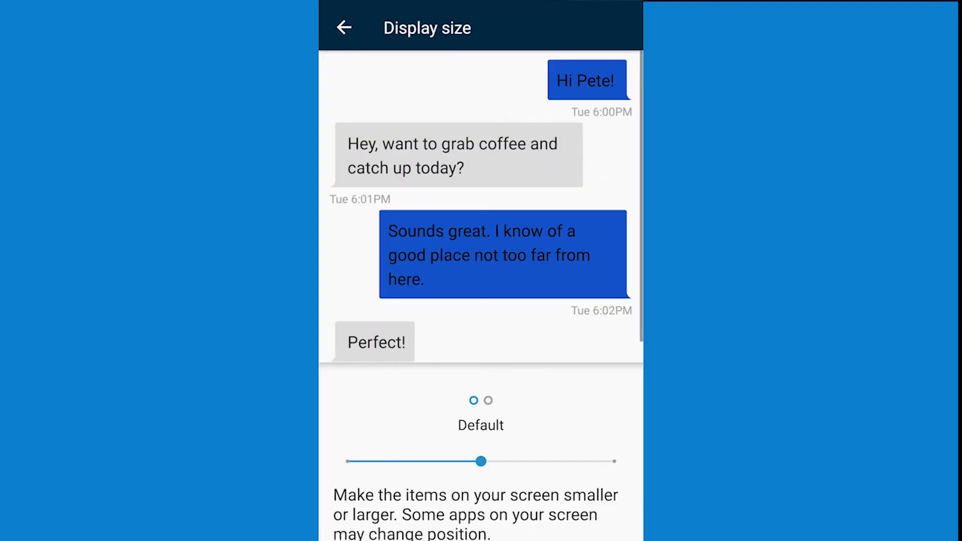
pyautogui.moveTo(481, 460); pyautogui.dragTo(343, 476)
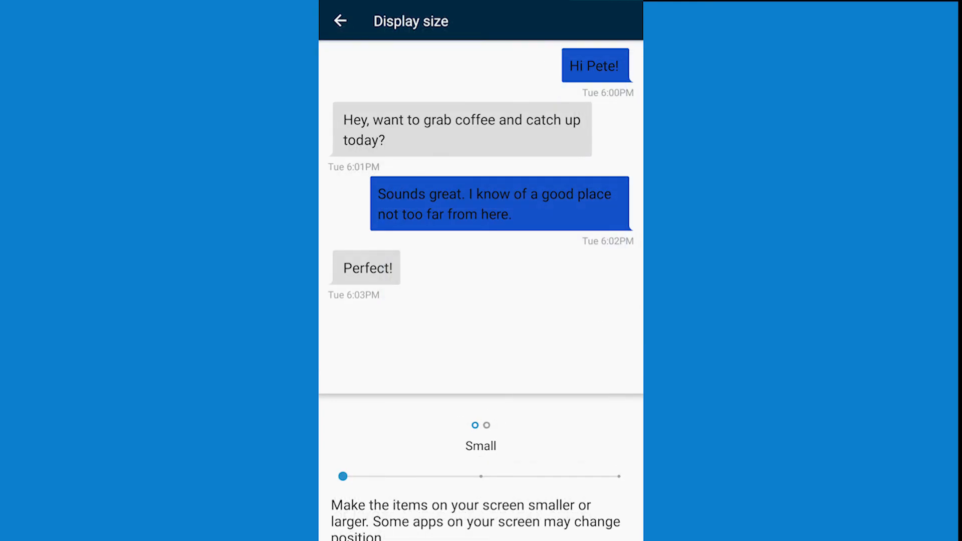